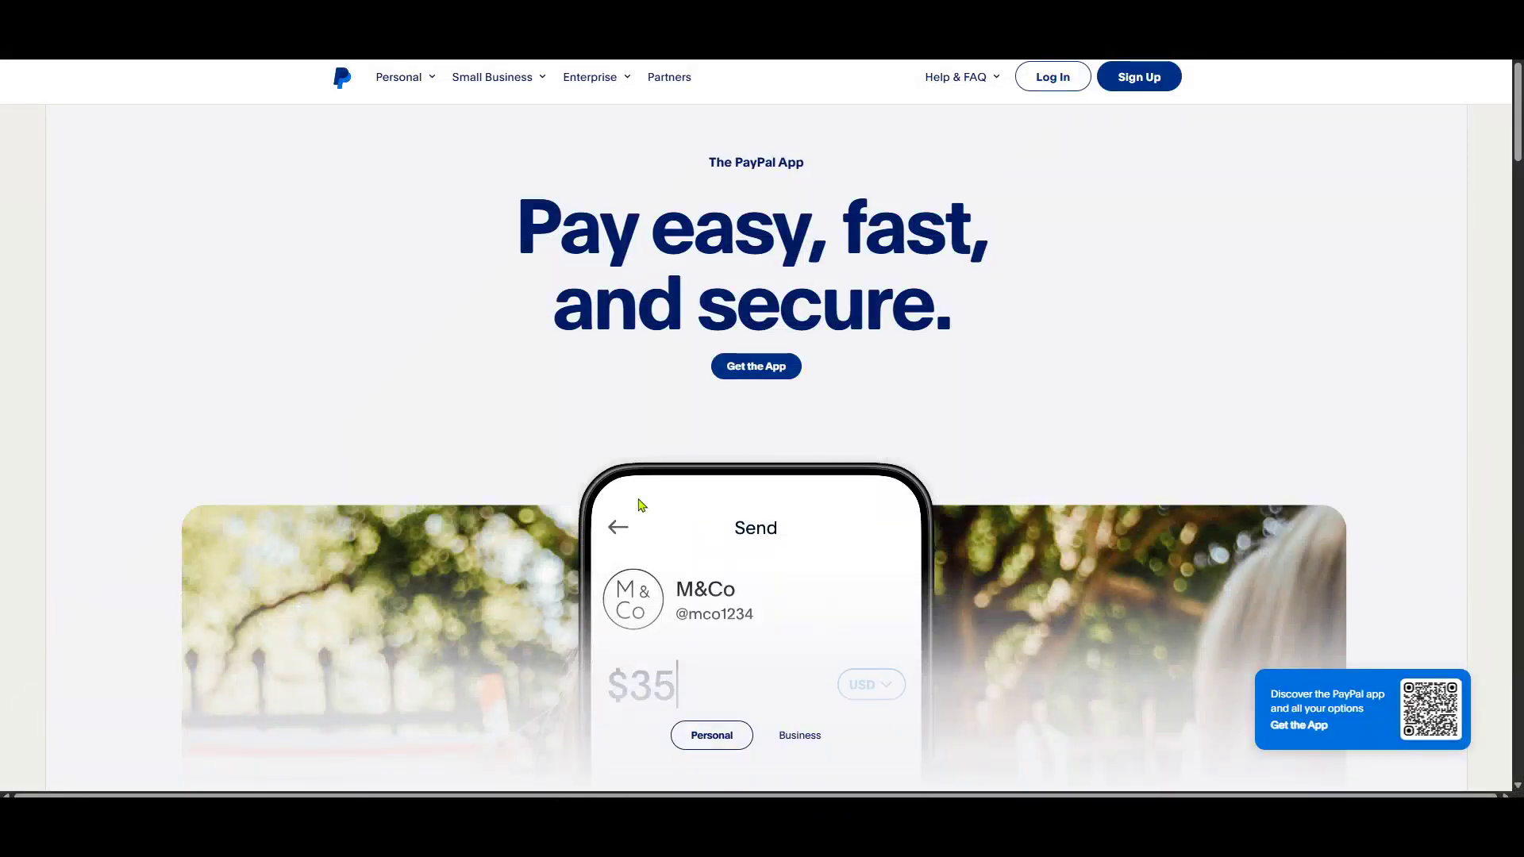
mouse_move(1049, 381)
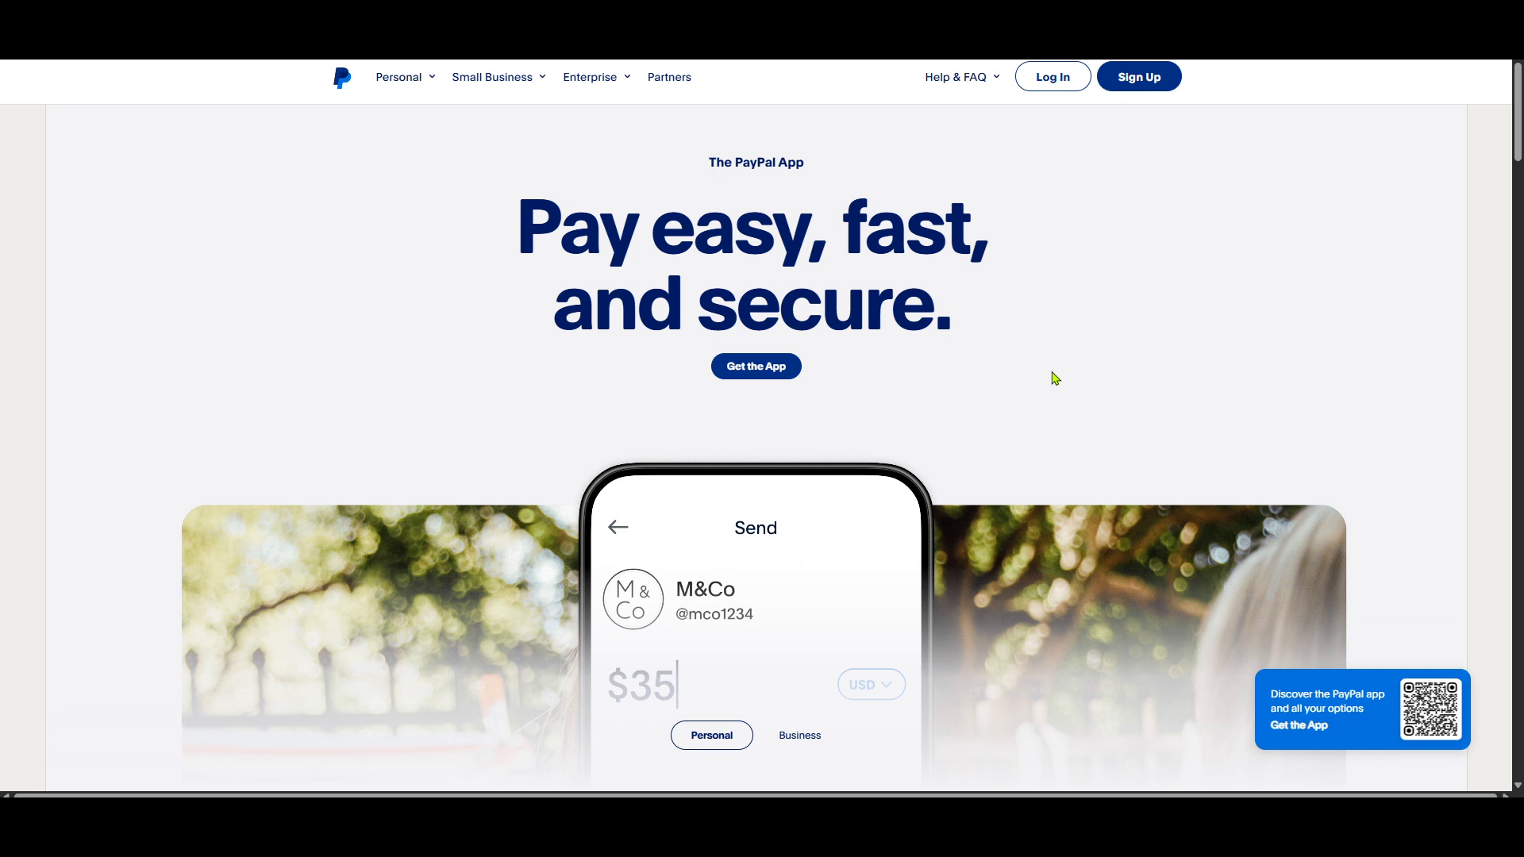
mouse_move(1165, 246)
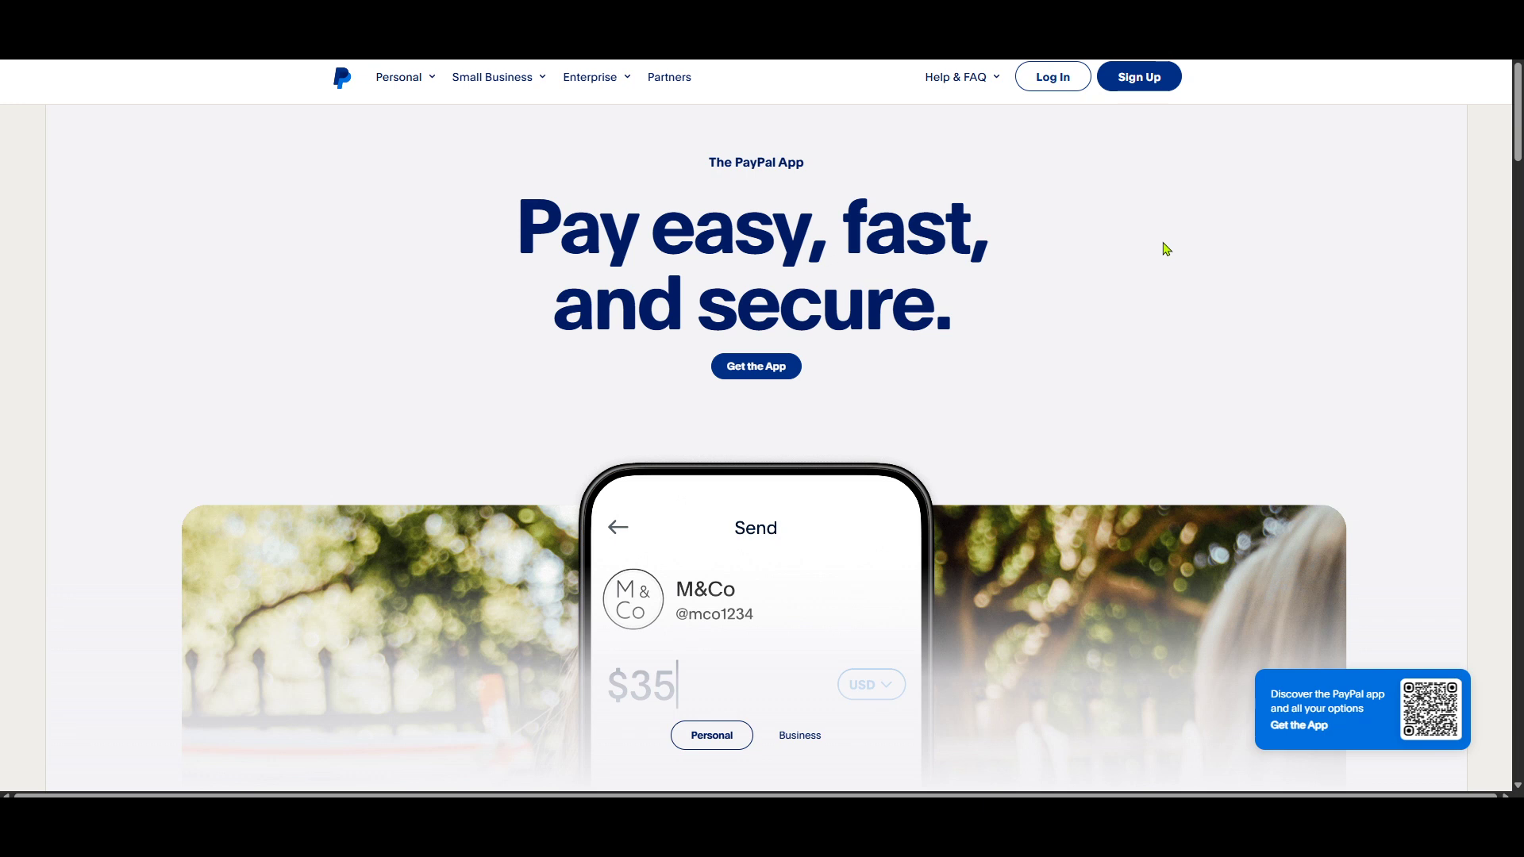
mouse_move(1116, 179)
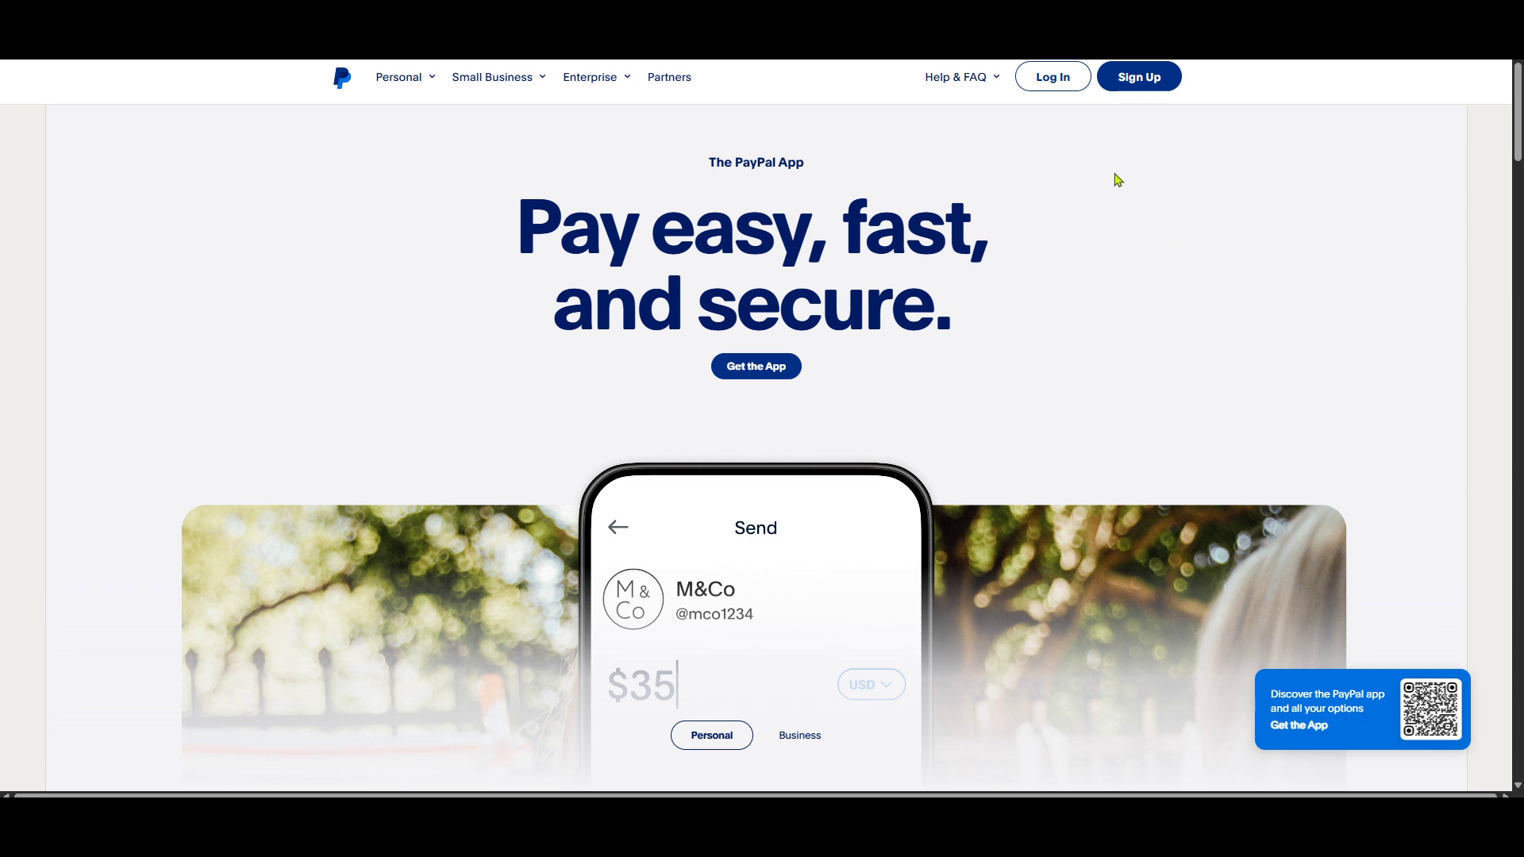
mouse_move(1097, 159)
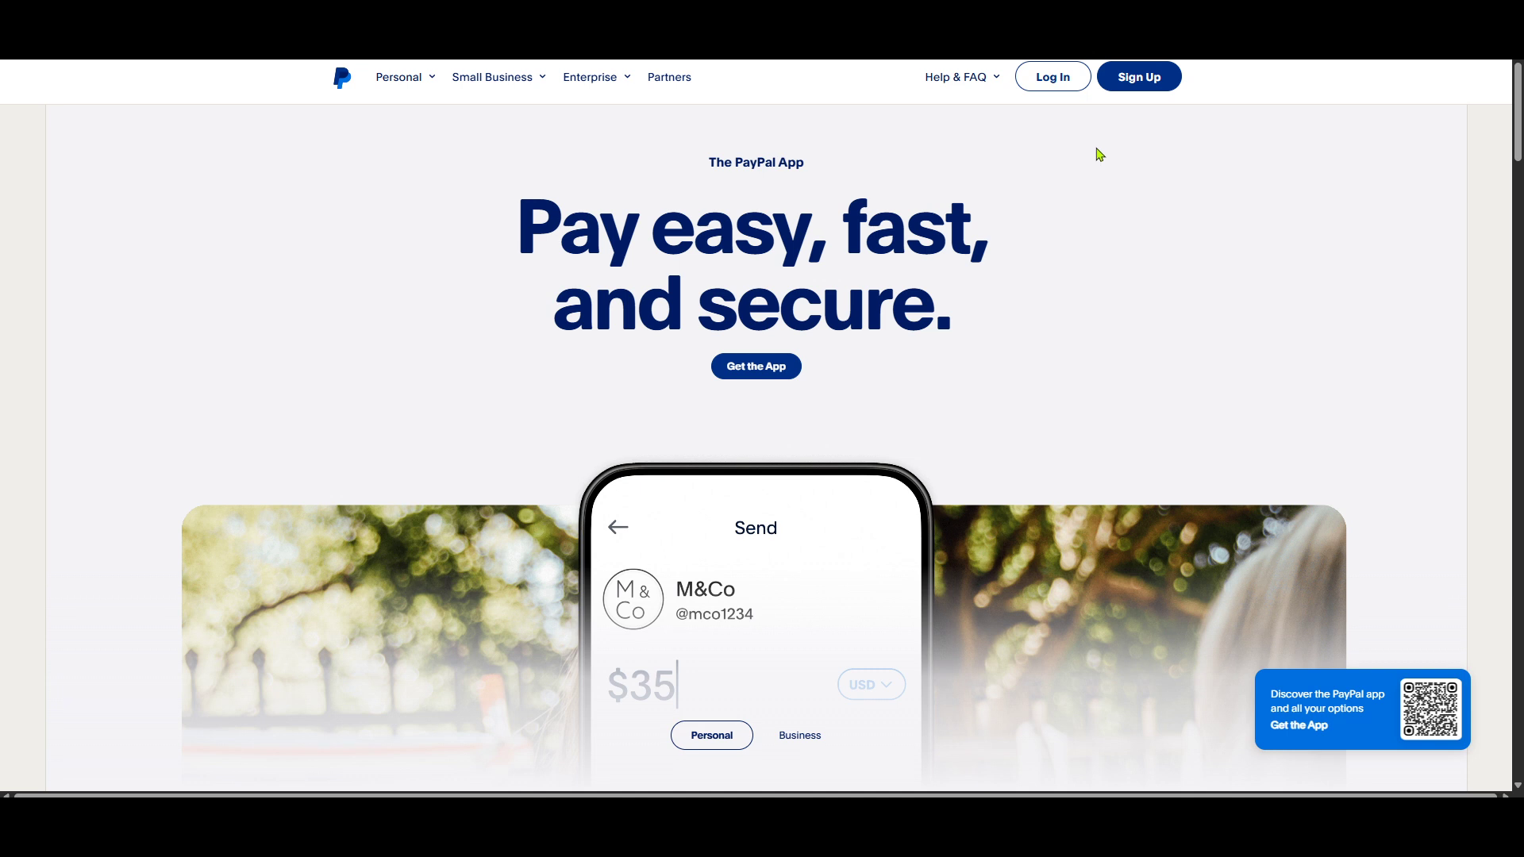
mouse_move(1051, 76)
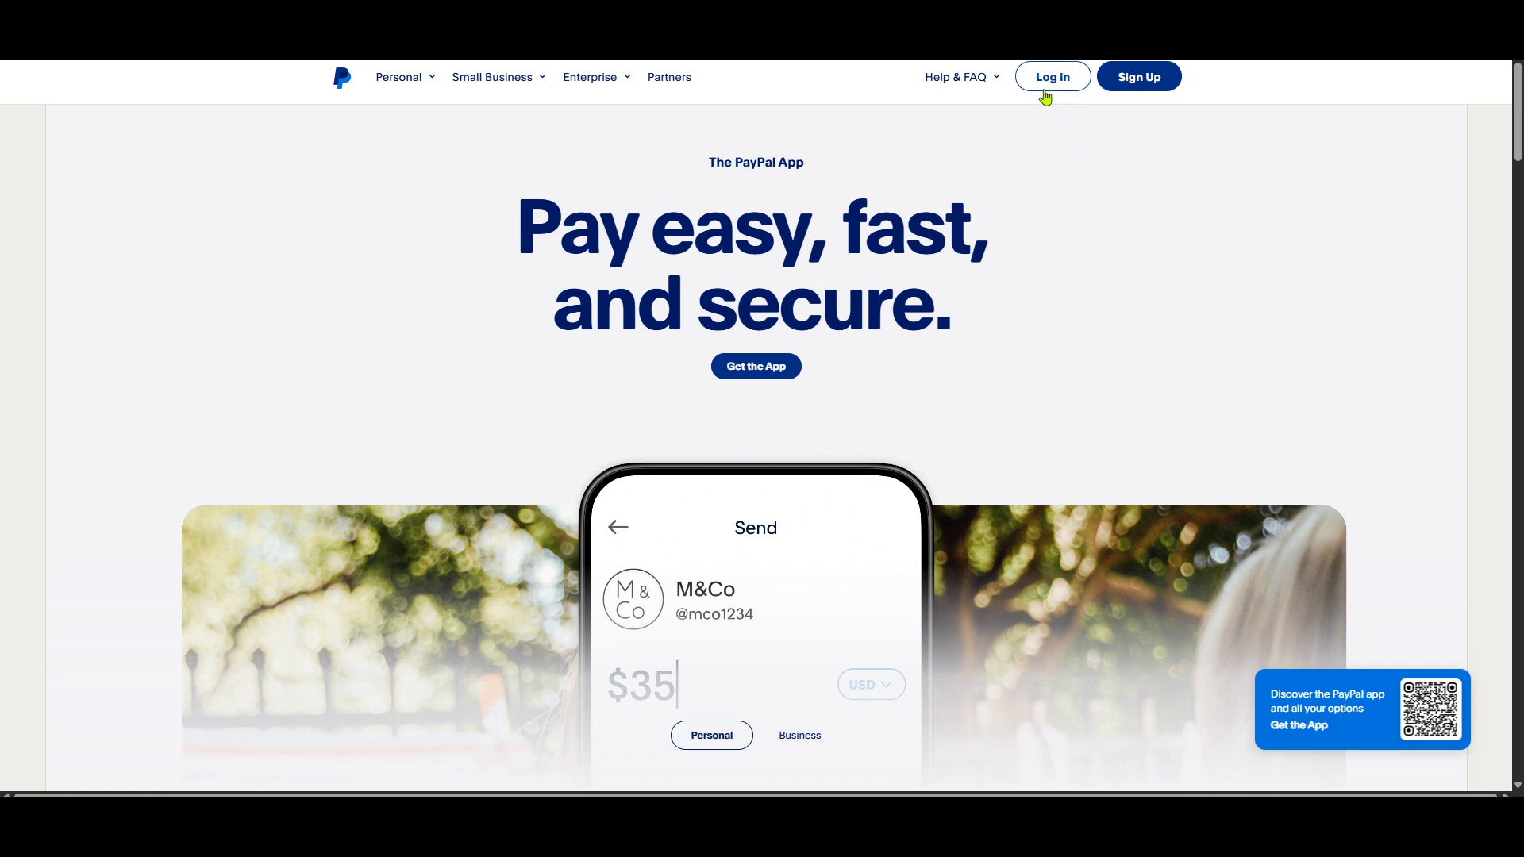
mouse_move(1074, 102)
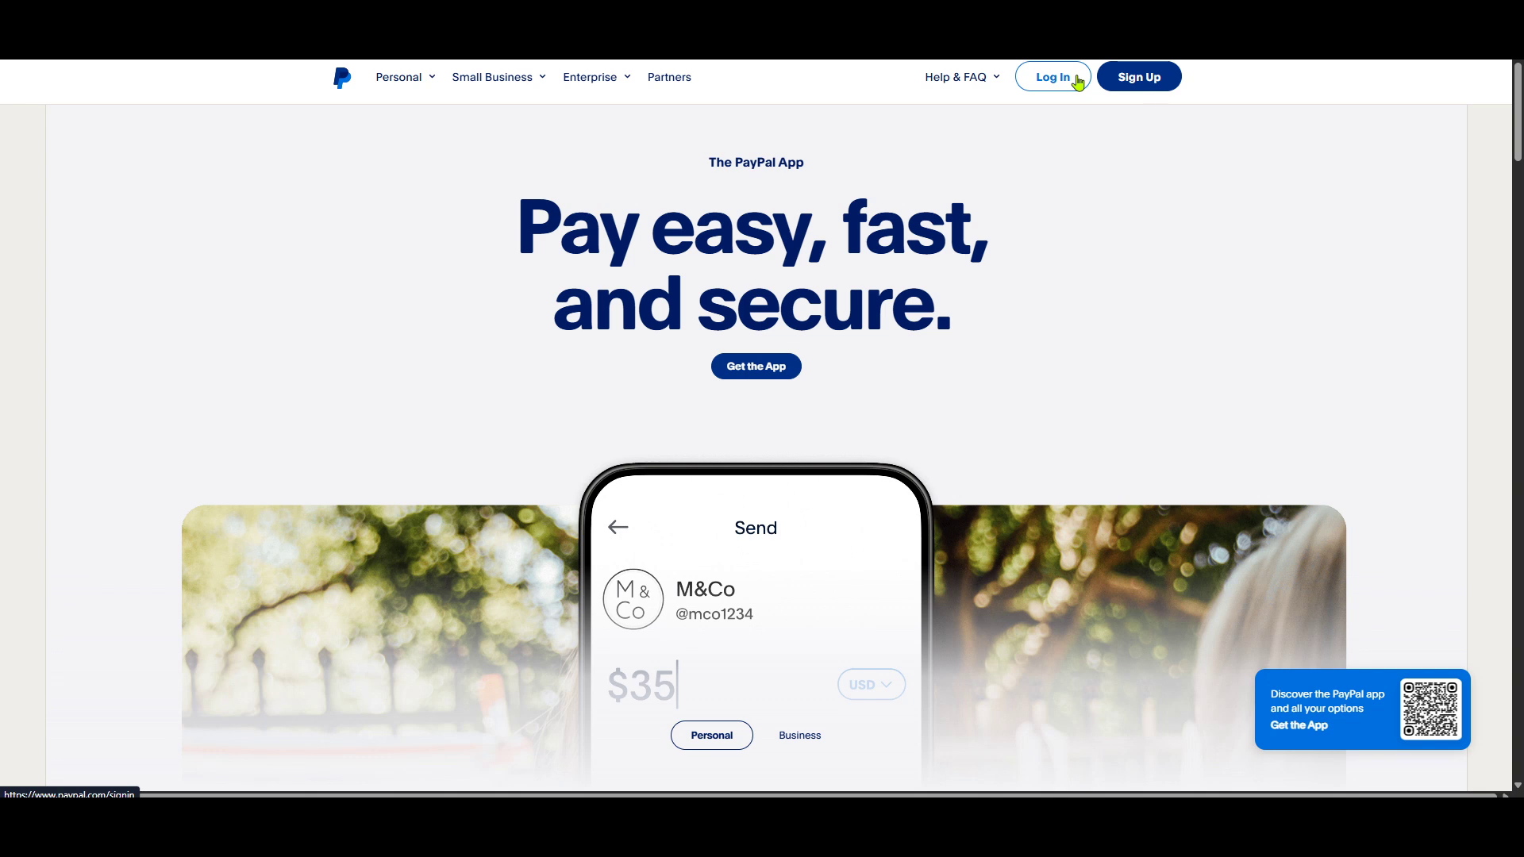
mouse_move(1067, 96)
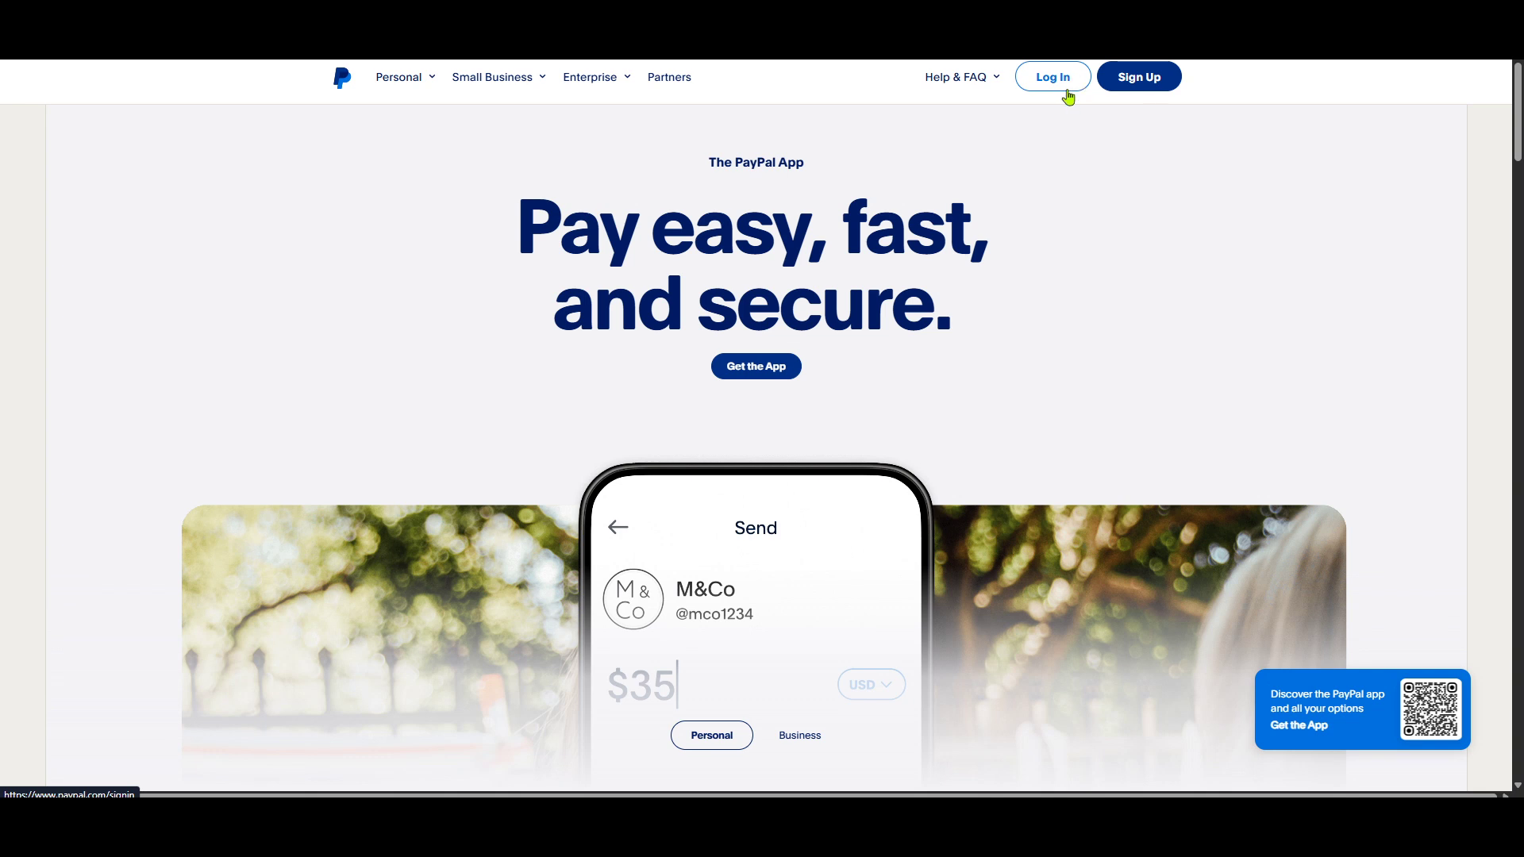
mouse_move(1046, 122)
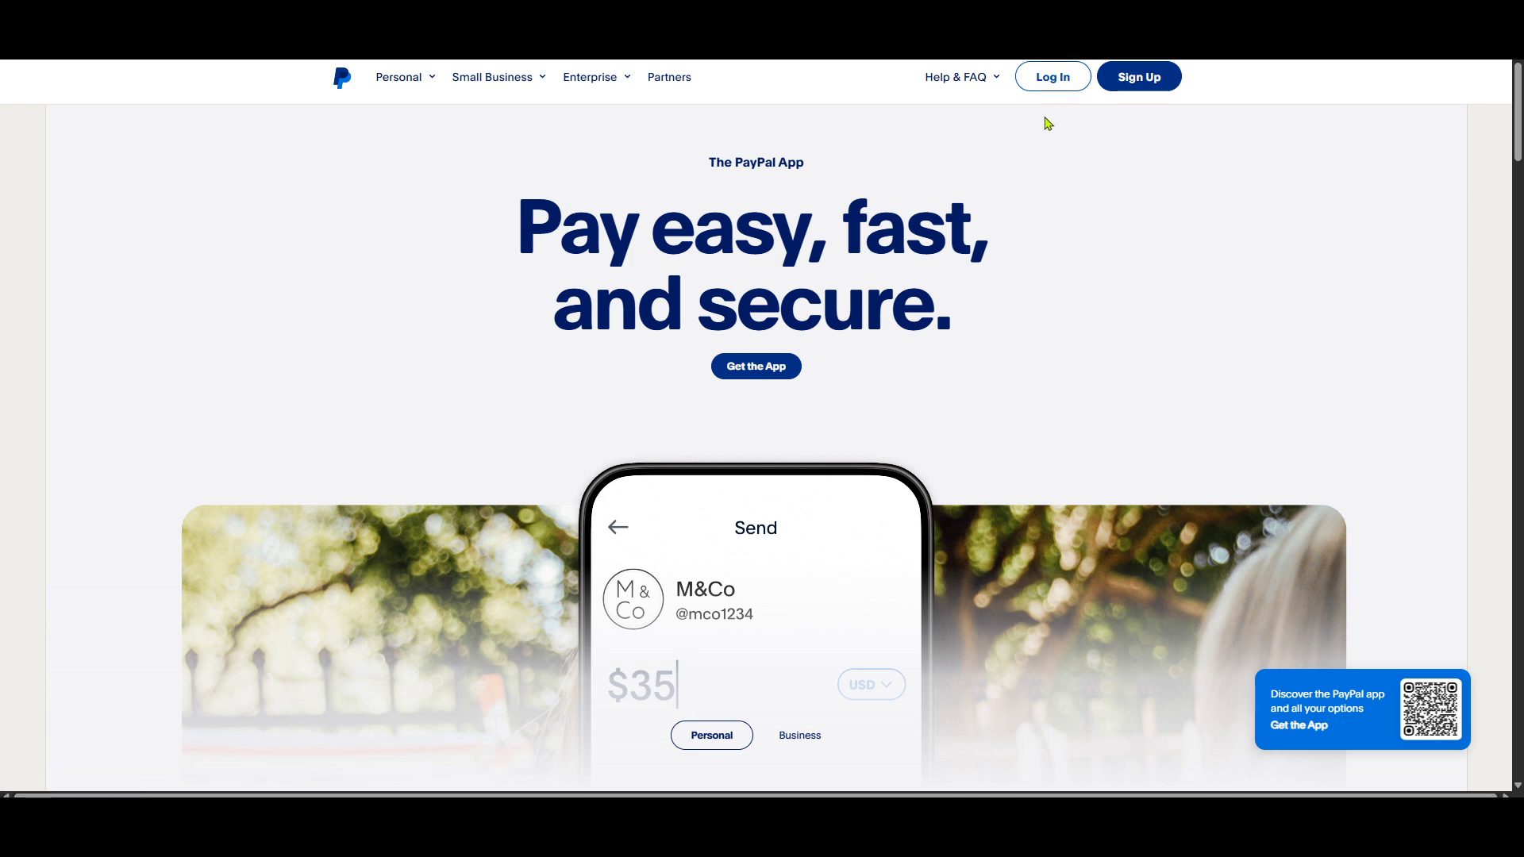
Sign in to PayPal and land on the account home dashboard
click(1051, 76)
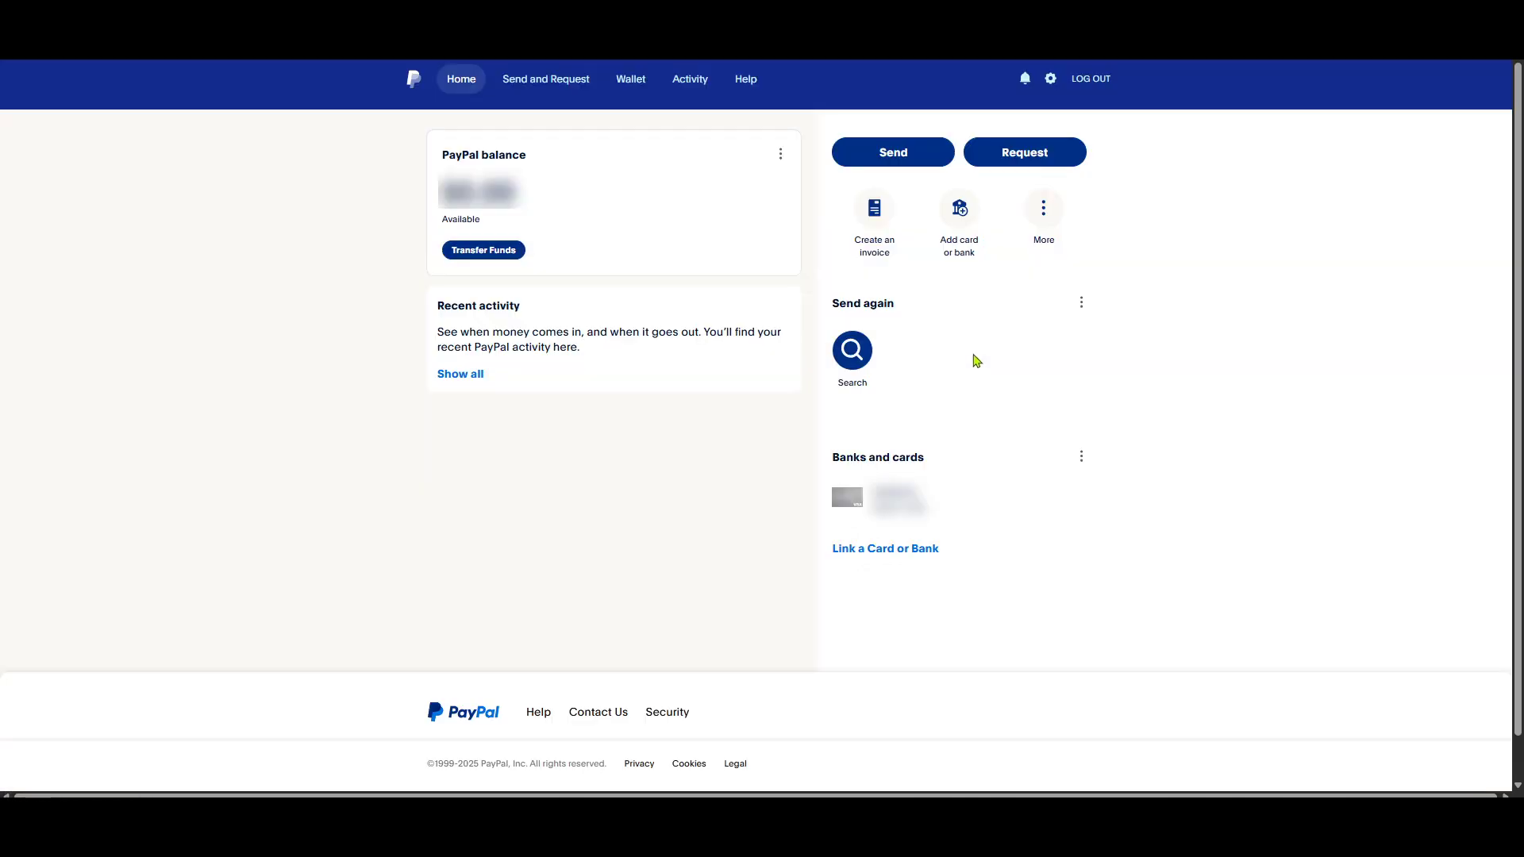
mouse_move(1050, 102)
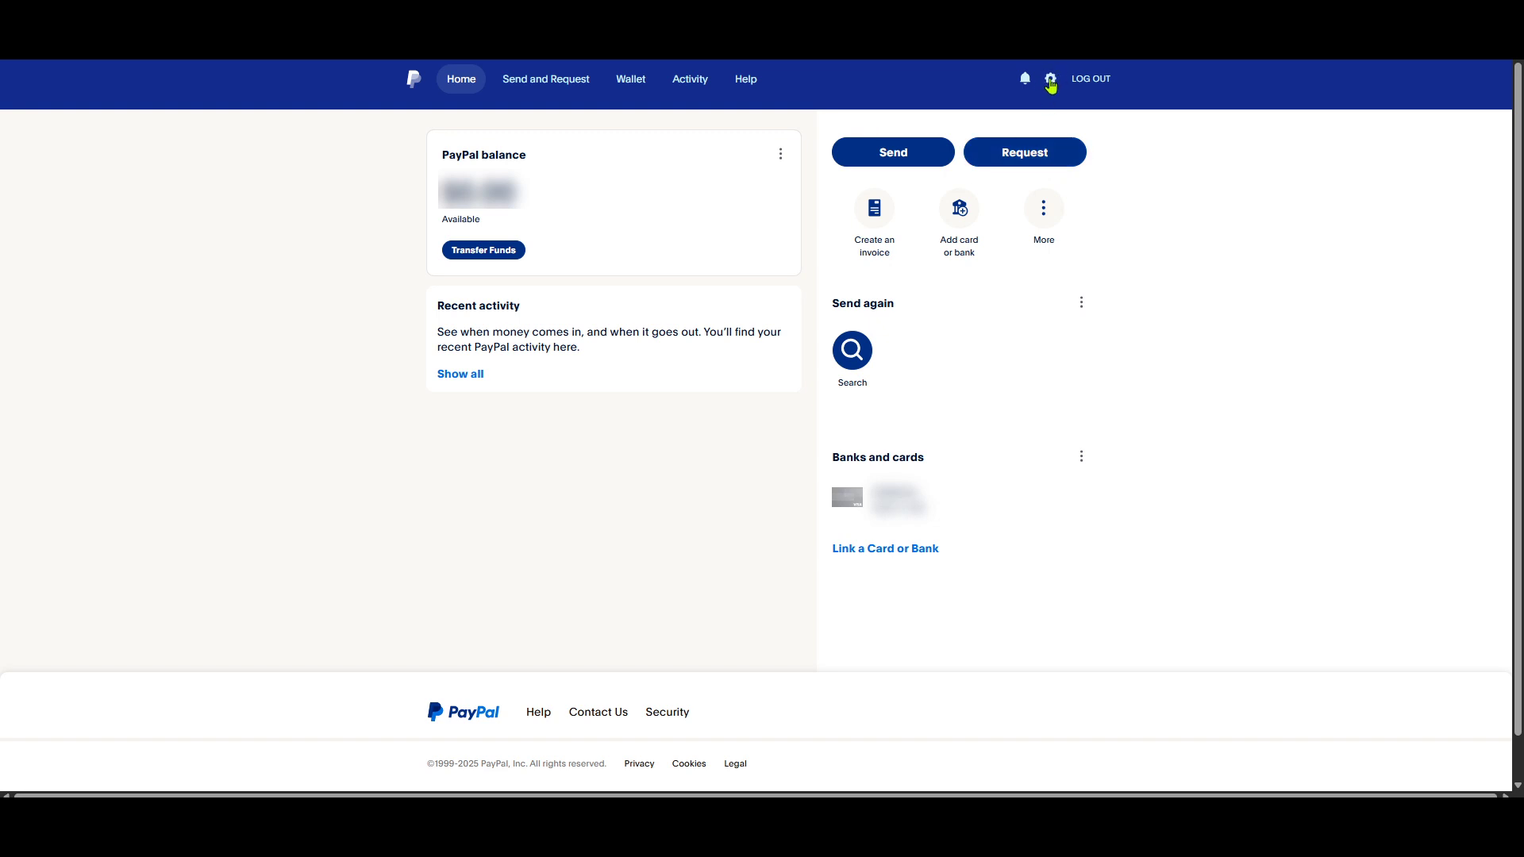
mouse_move(1051, 81)
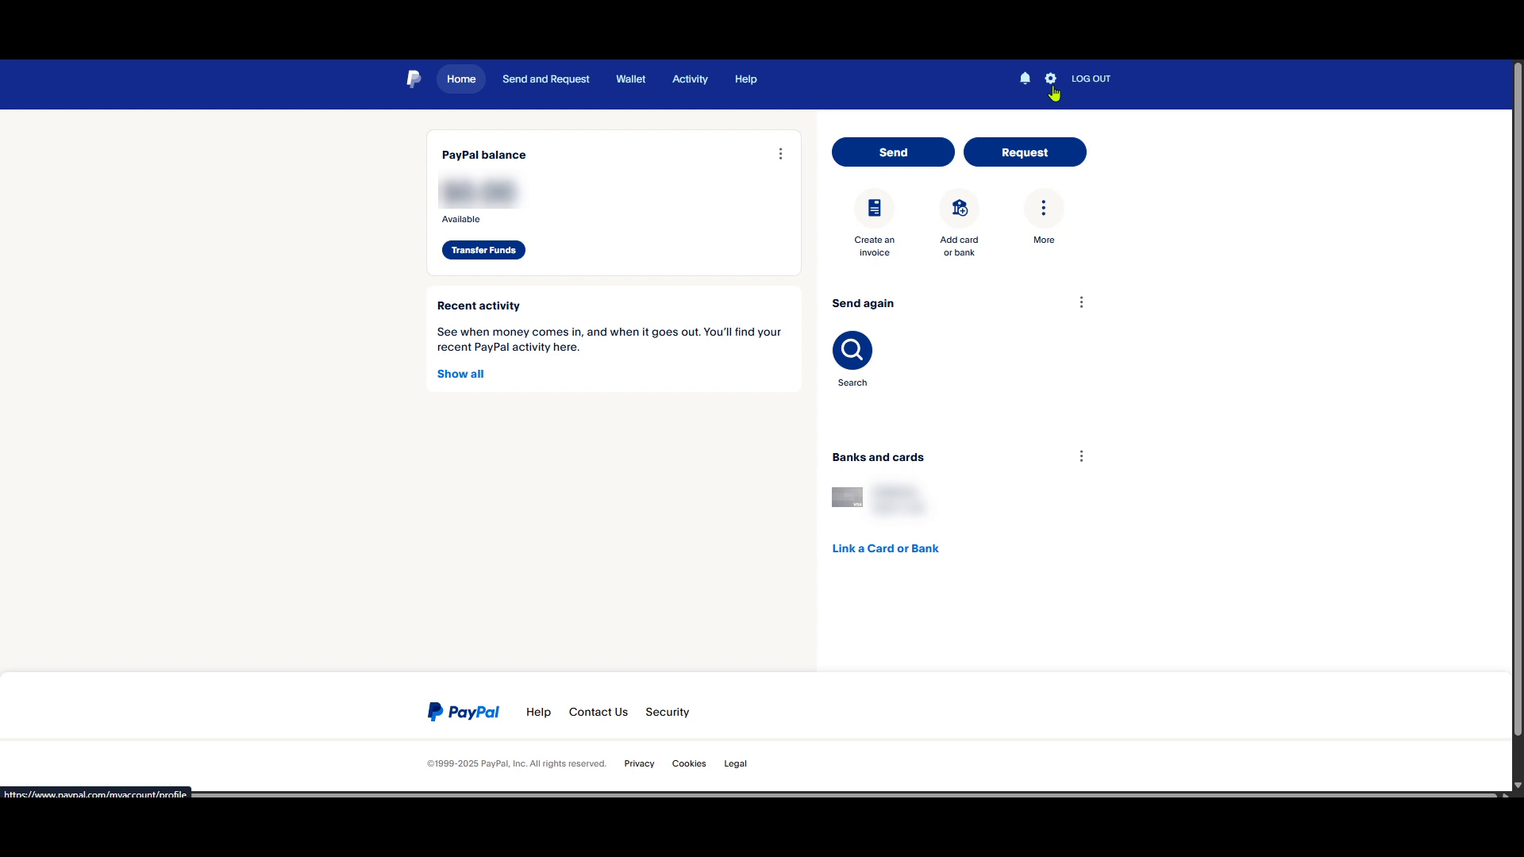
Go to account settings via the gear icon in the top bar
click(1049, 80)
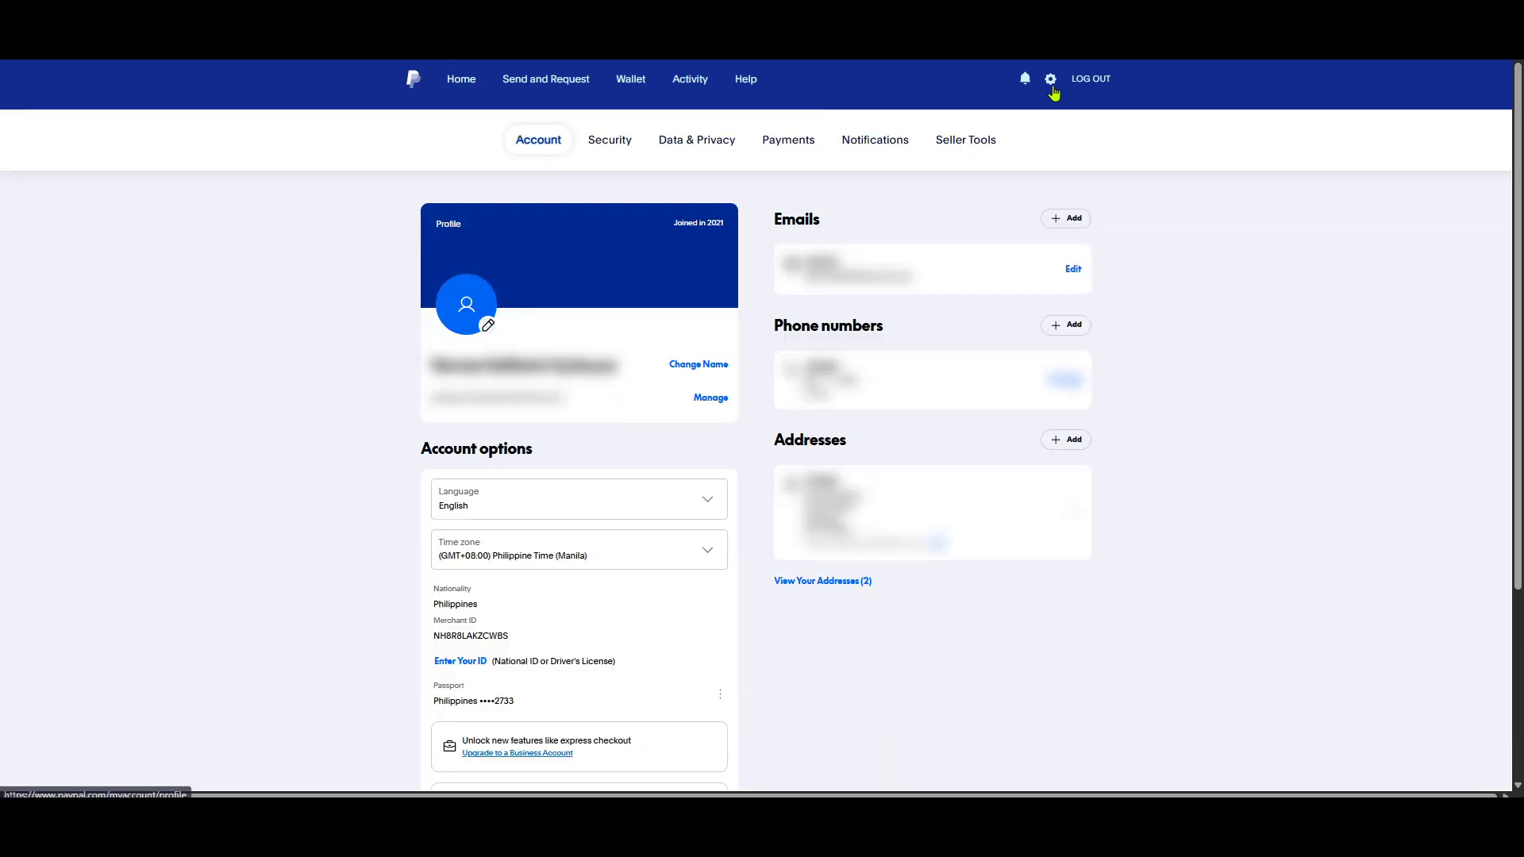
mouse_move(900, 272)
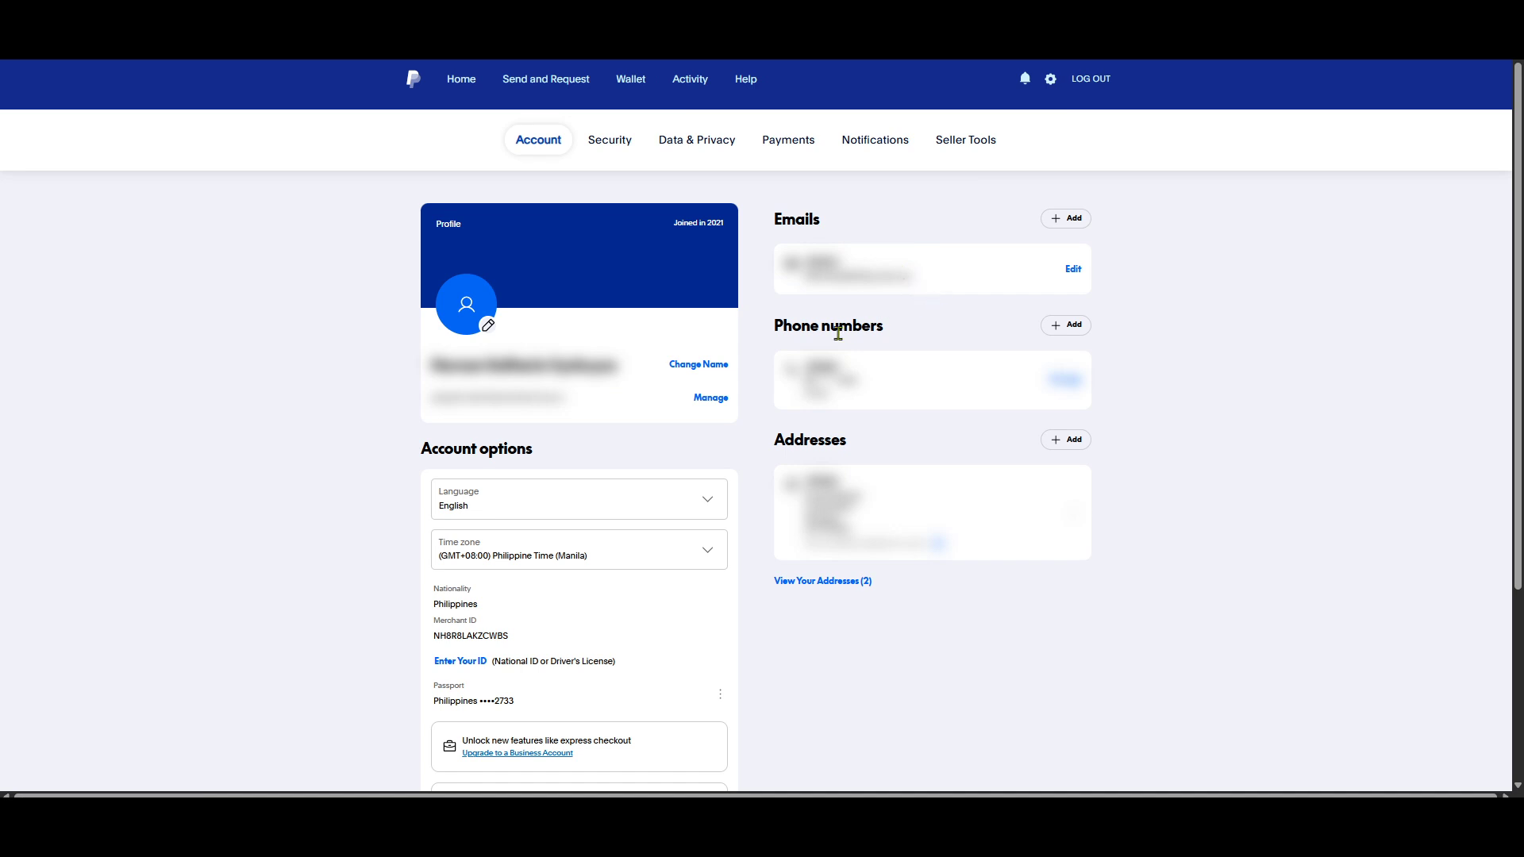
double_click(829, 325)
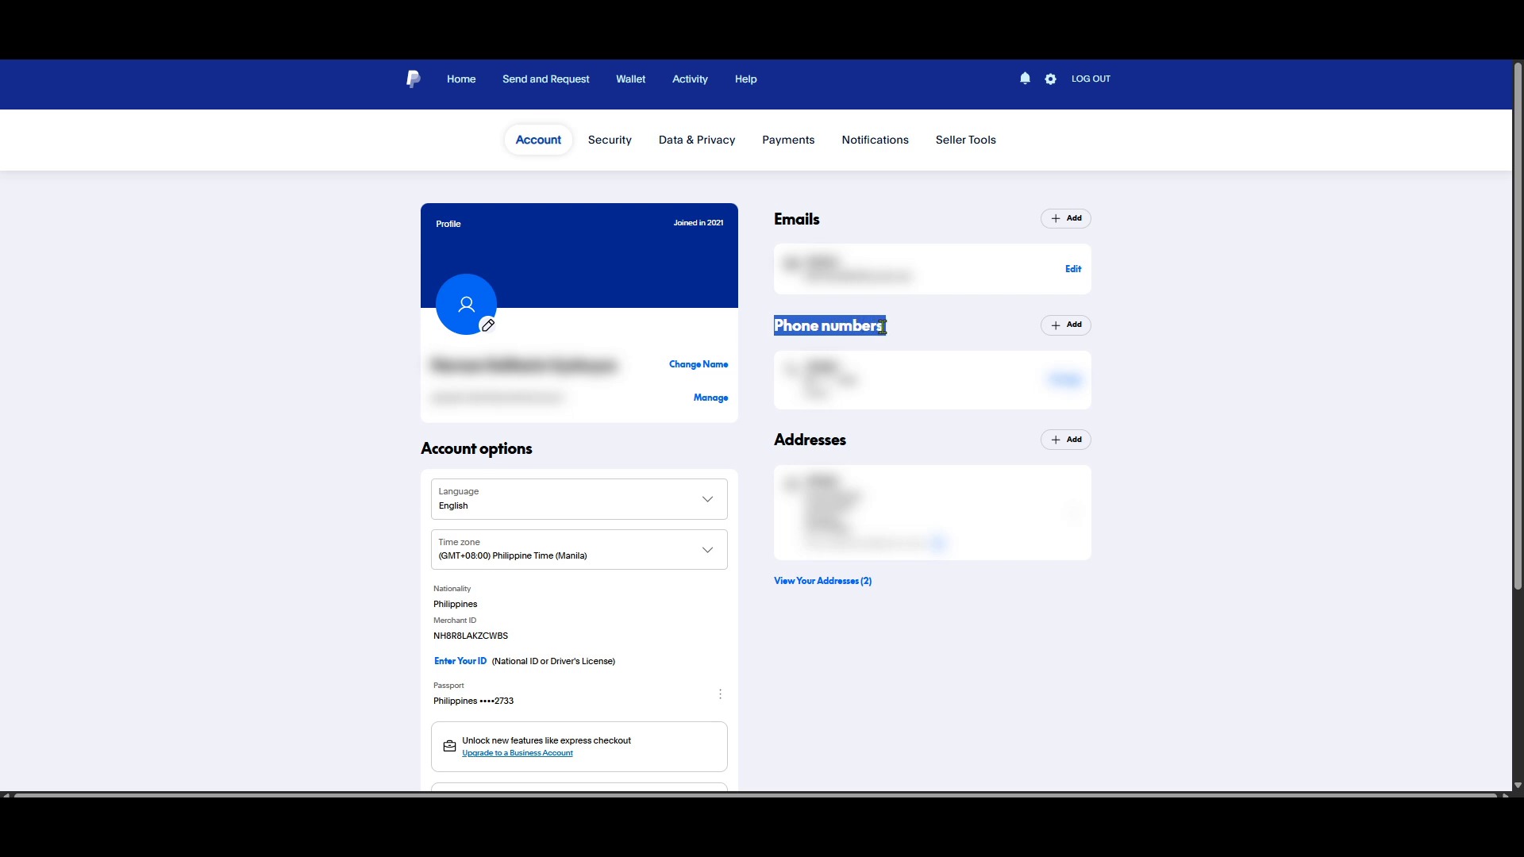
mouse_move(1063, 324)
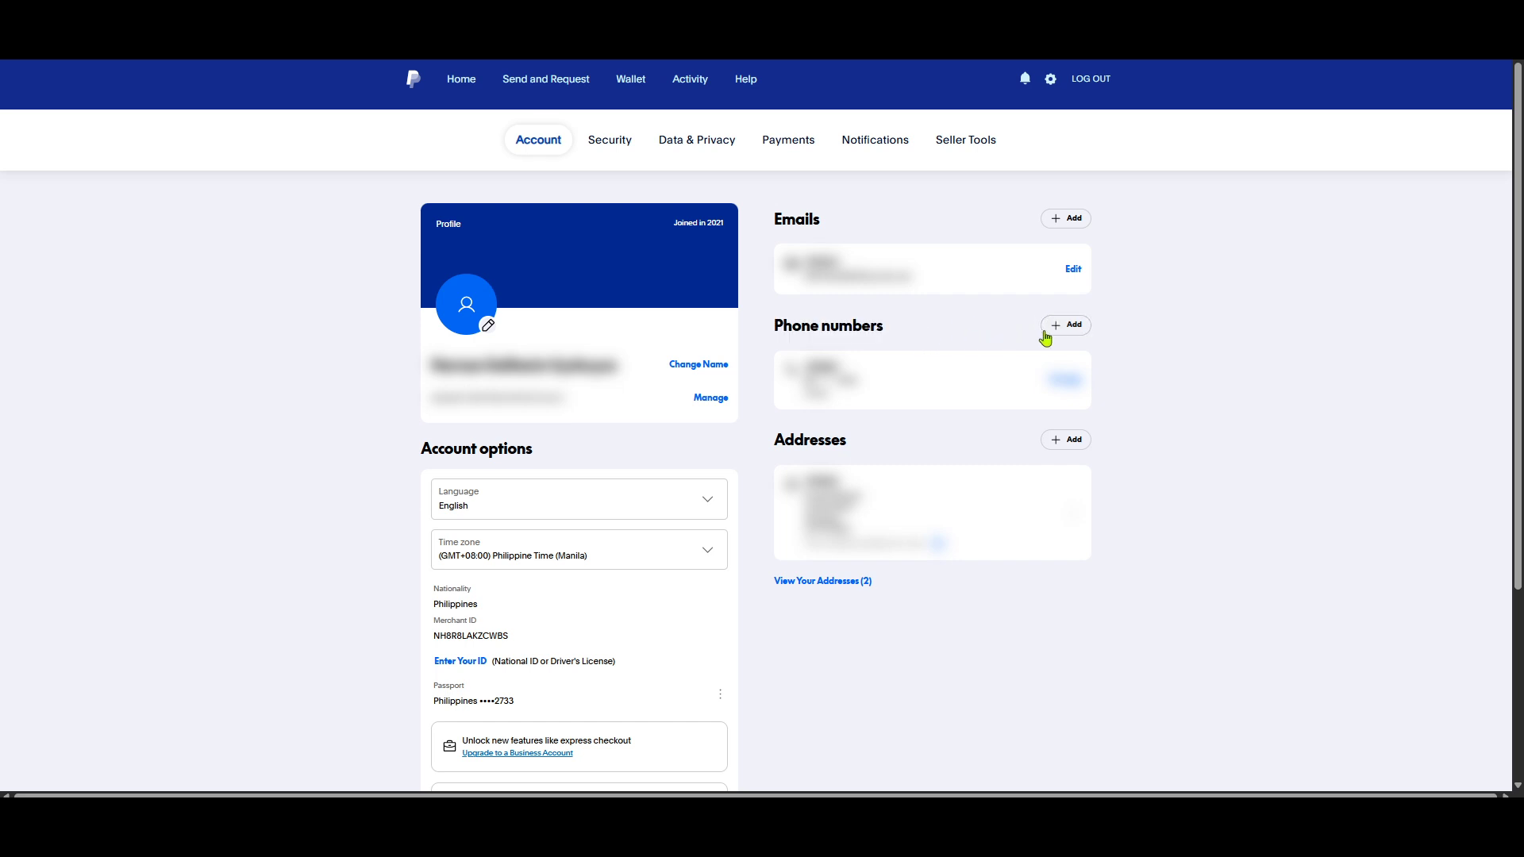
Start adding a new phone number and set its category to Mobile
click(1063, 324)
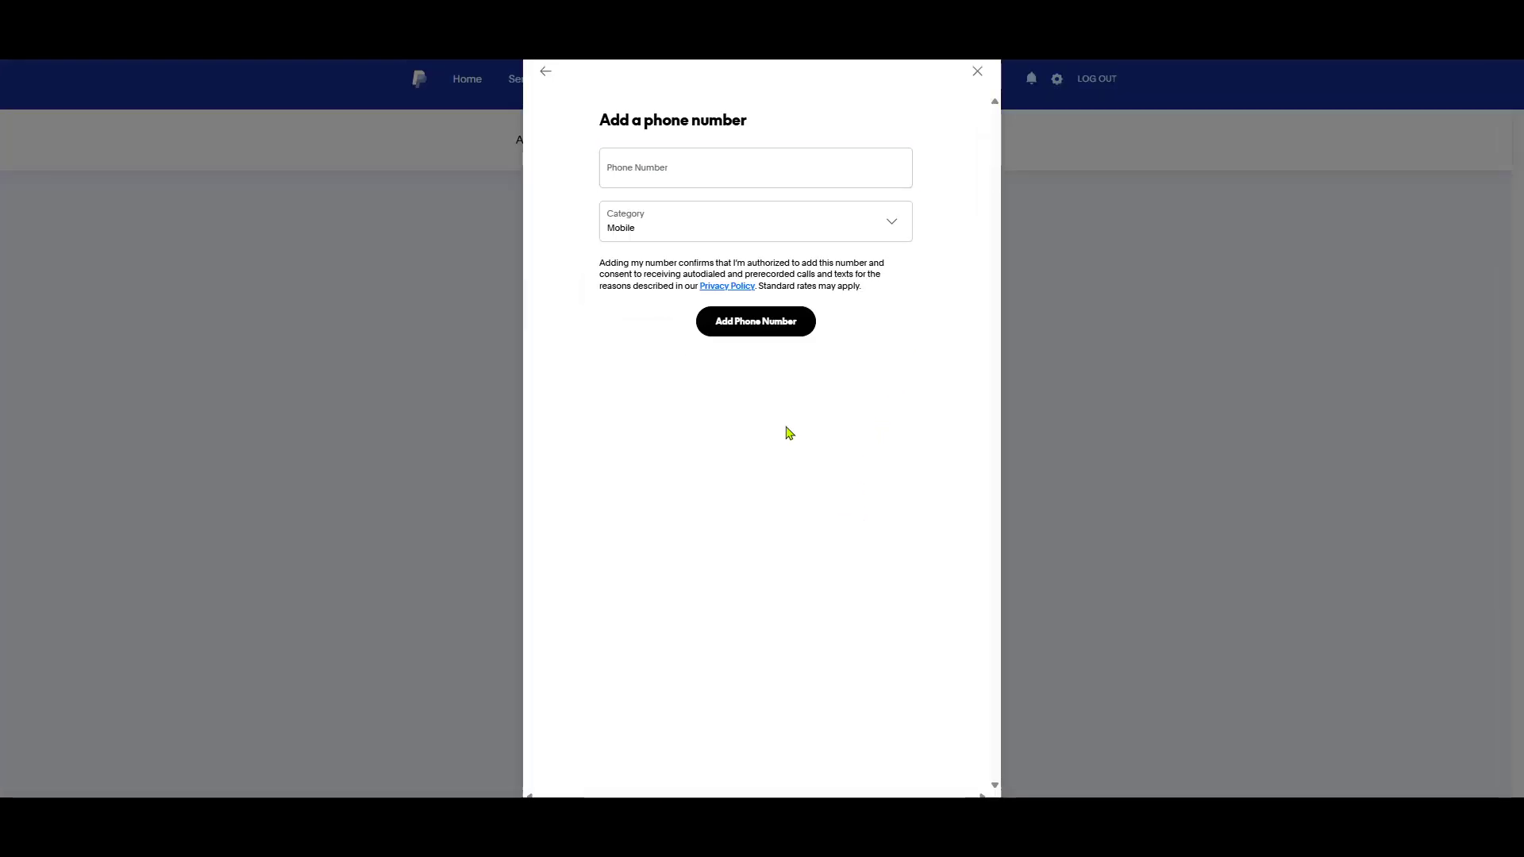
click(754, 221)
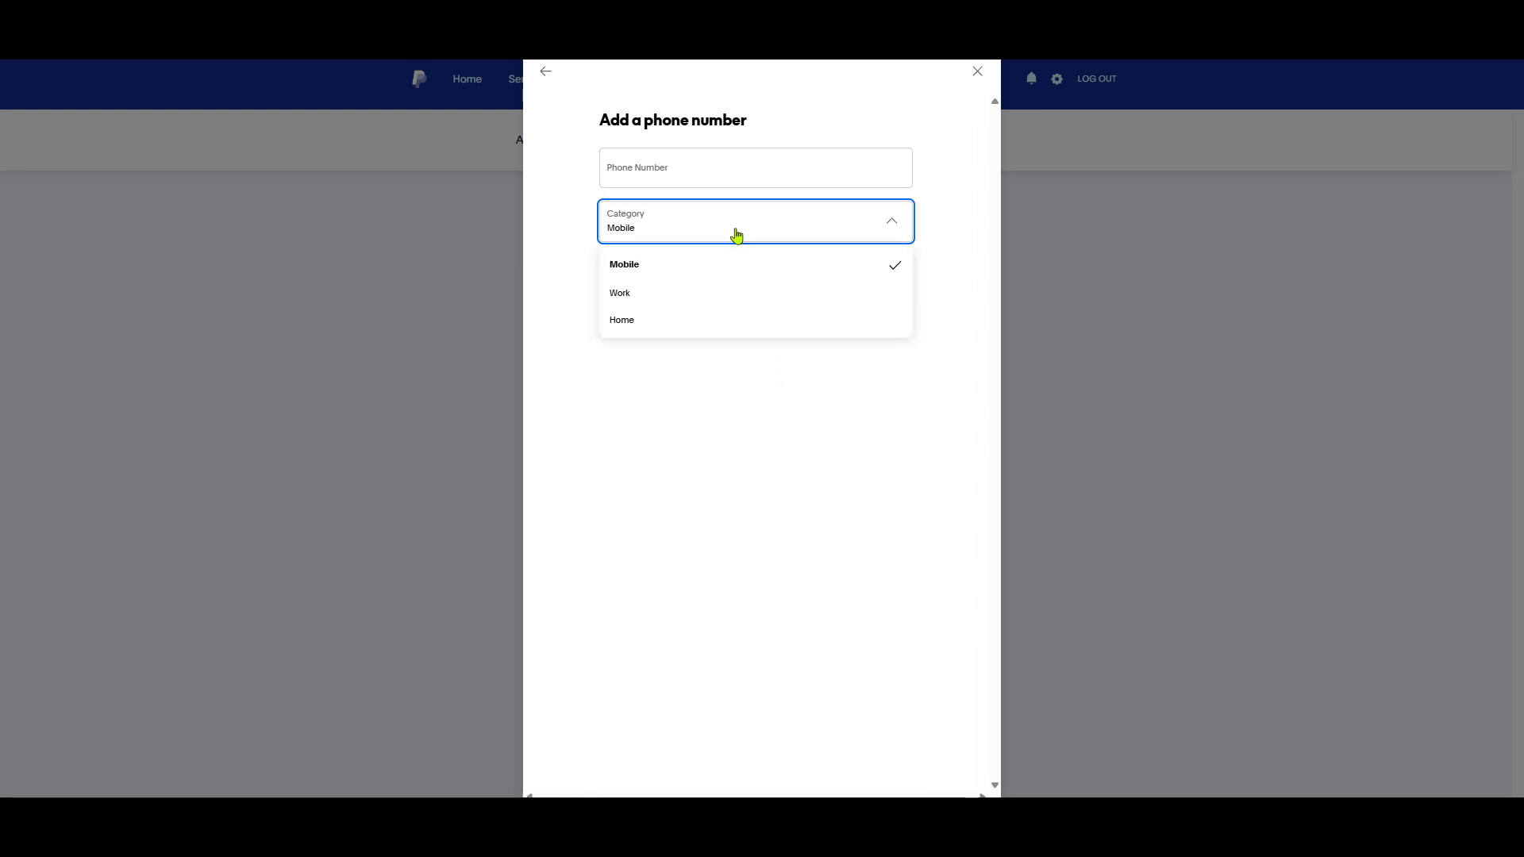
click(625, 265)
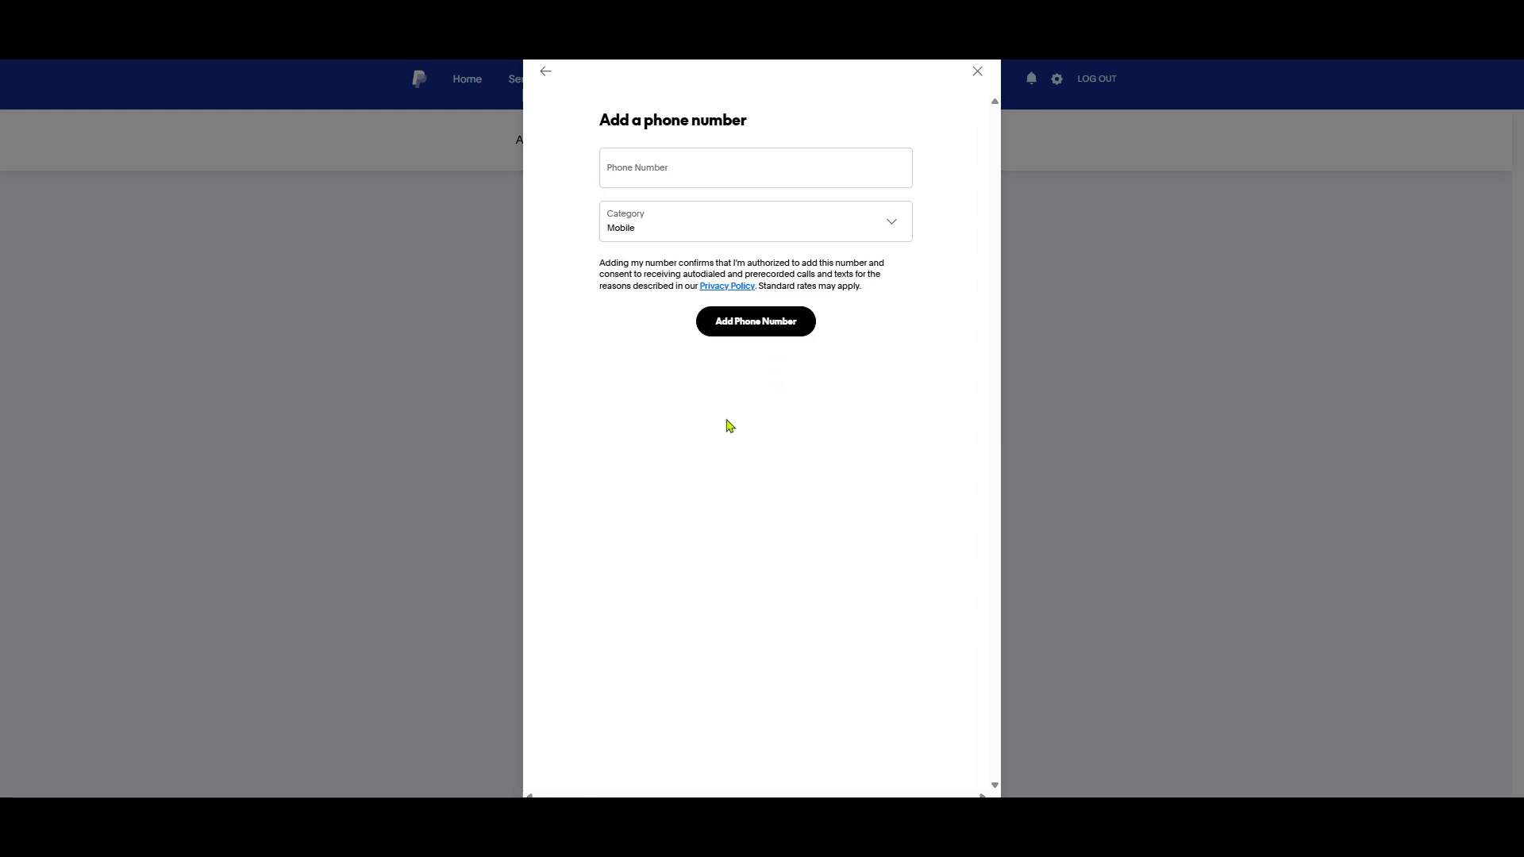
mouse_move(775, 365)
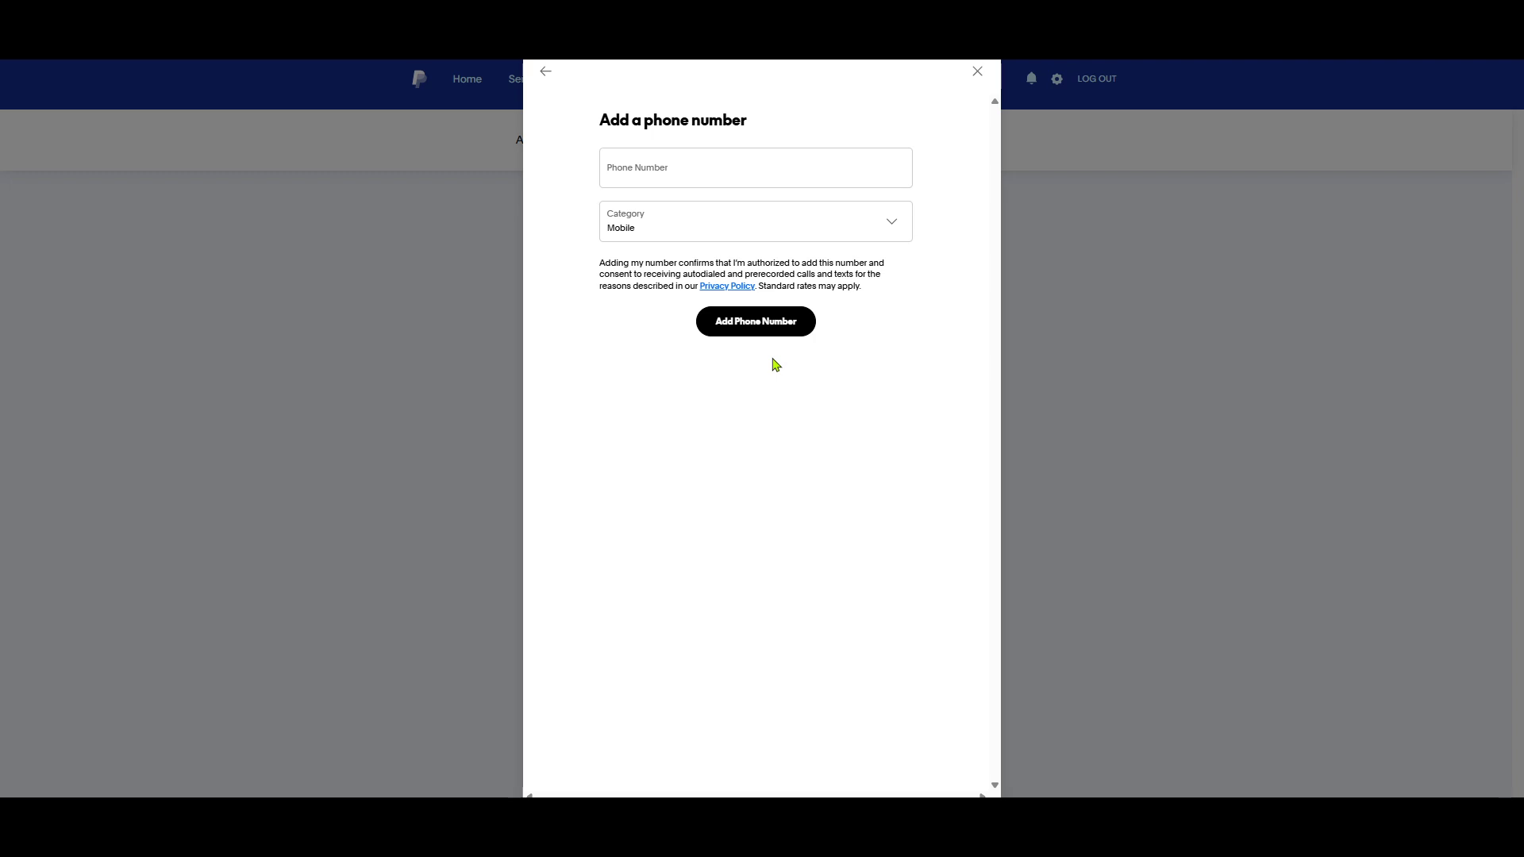
mouse_move(831, 429)
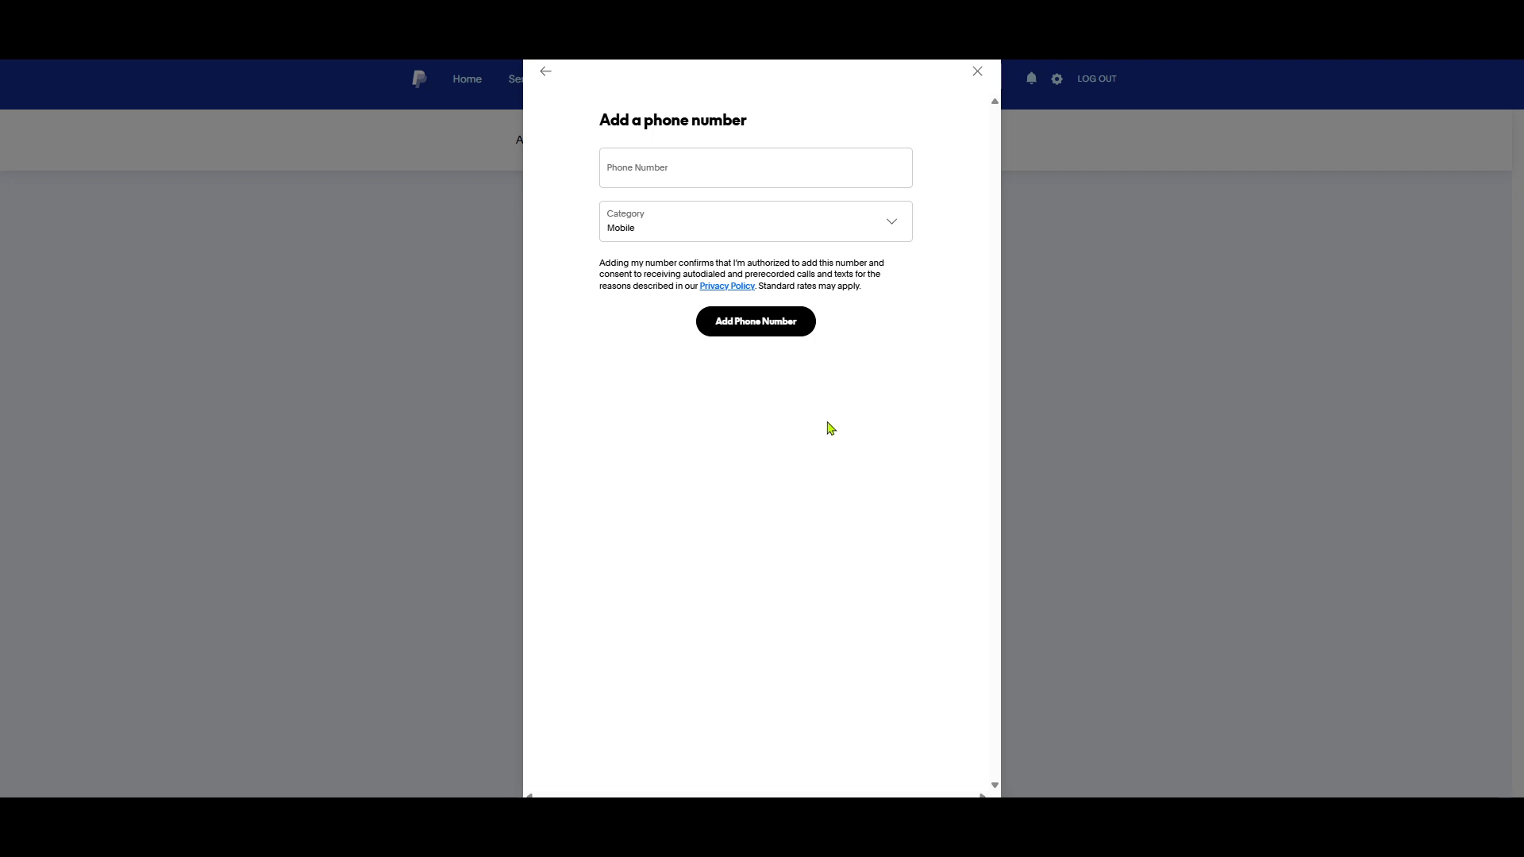
mouse_move(891, 432)
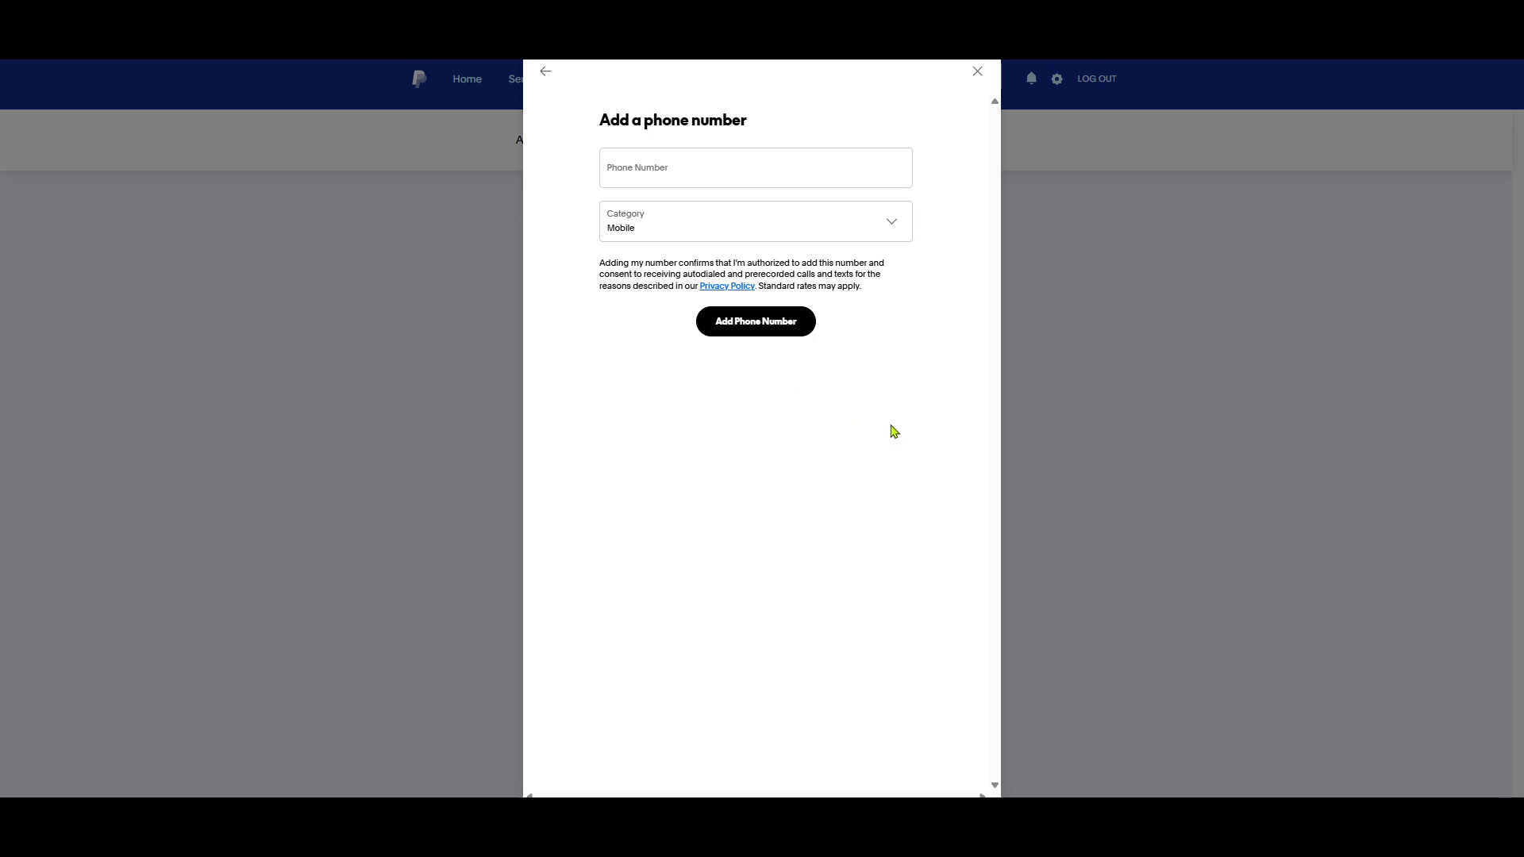